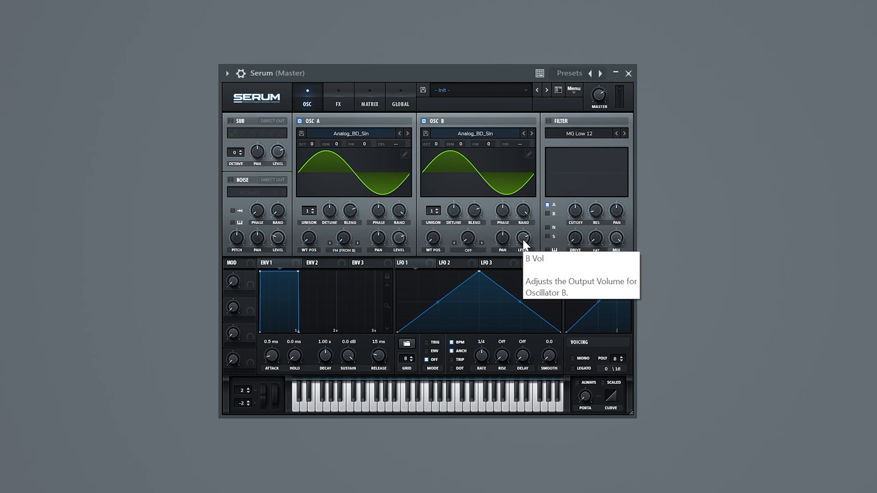
pyautogui.moveTo(352, 204)
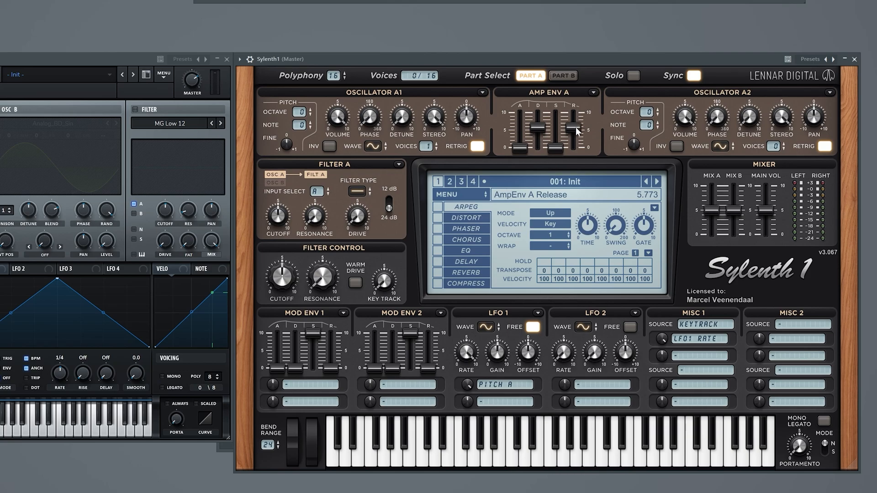
# Step: Pull Amp Env A release down from 5.773 to 0.500
pyautogui.moveTo(573, 115); pyautogui.dragTo(574, 144)
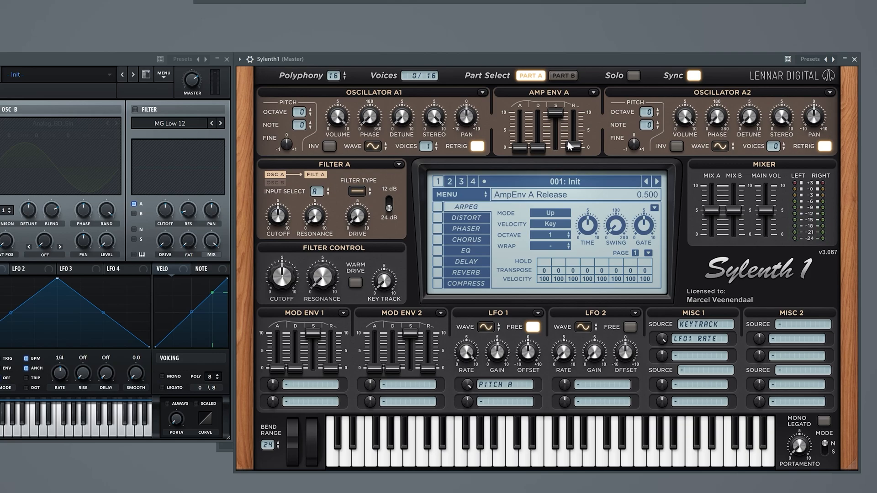